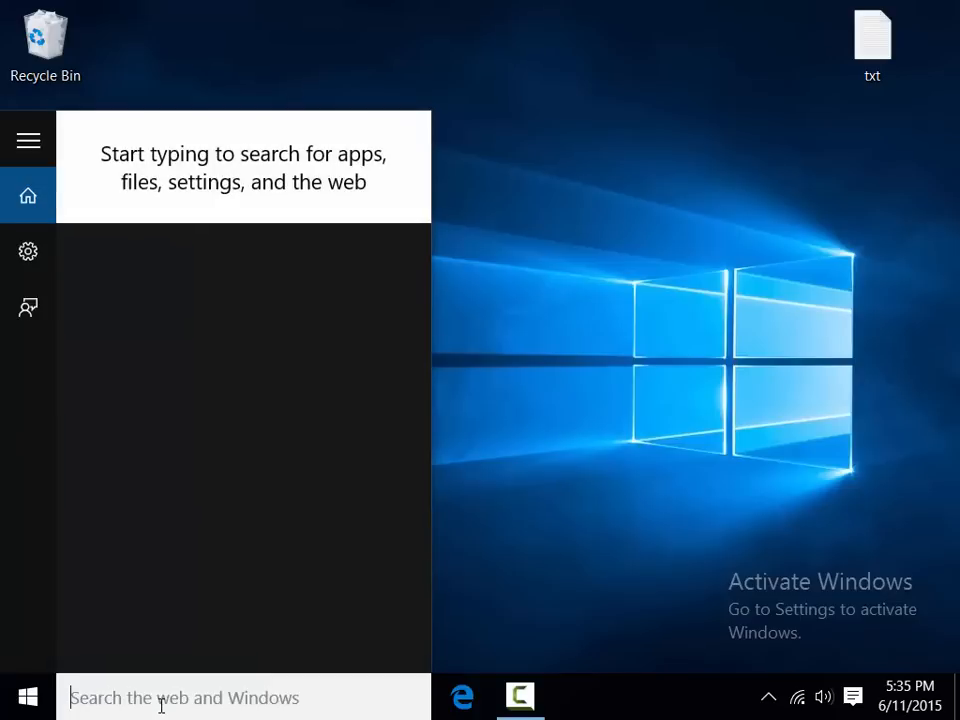
{"action": "type", "text": "memory"}
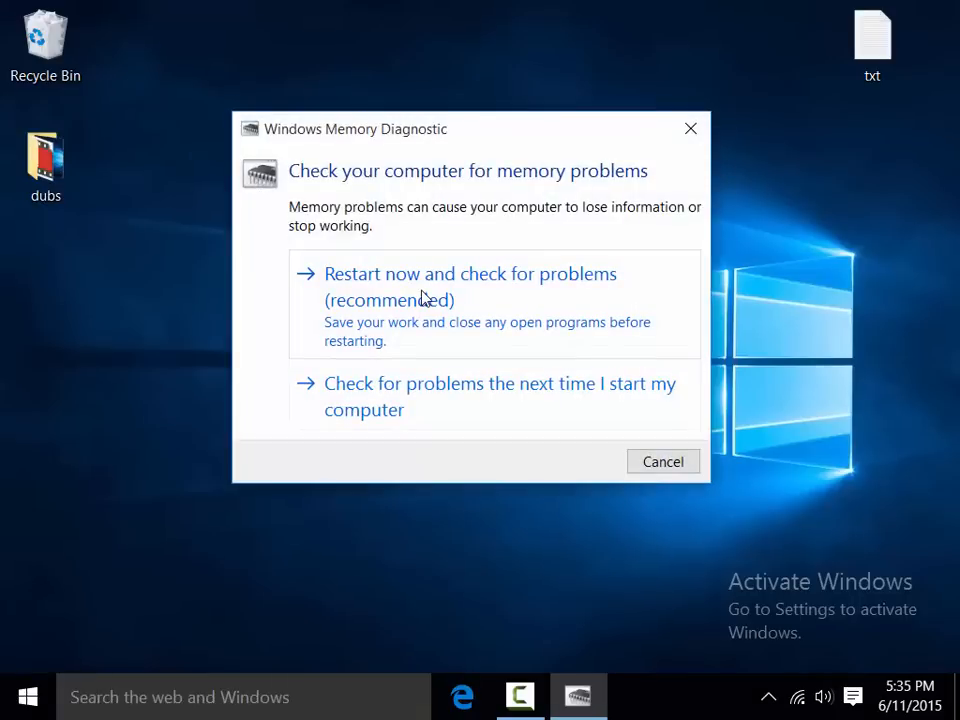
{"action": "mouse_move", "coordinate": [370, 438]}
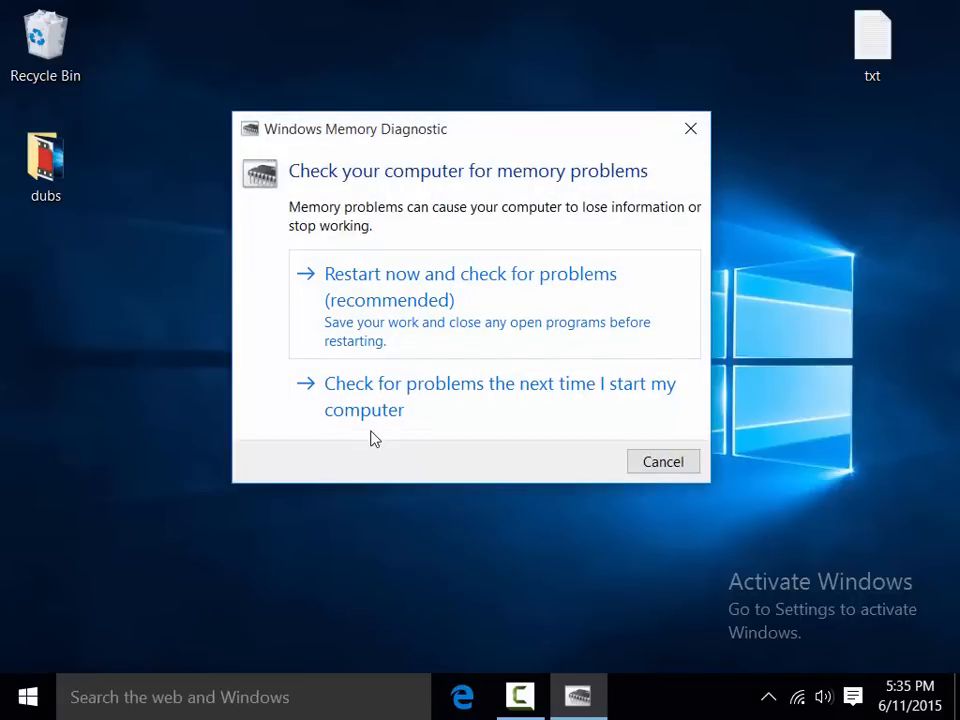
{"action": "mouse_move", "coordinate": [452, 284]}
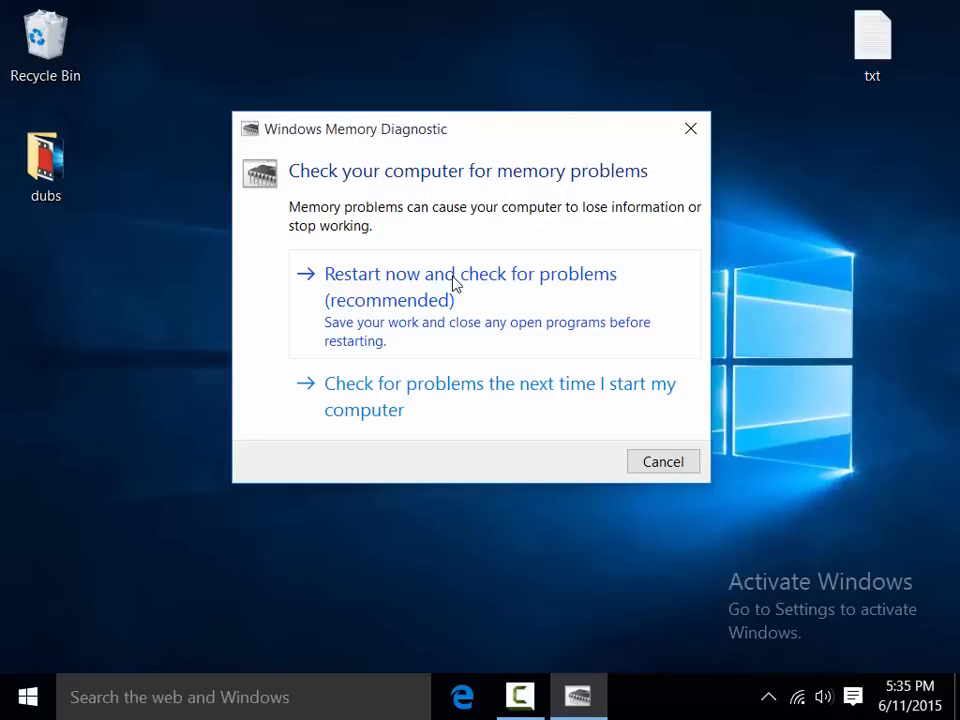
{"action": "mouse_move", "coordinate": [424, 292]}
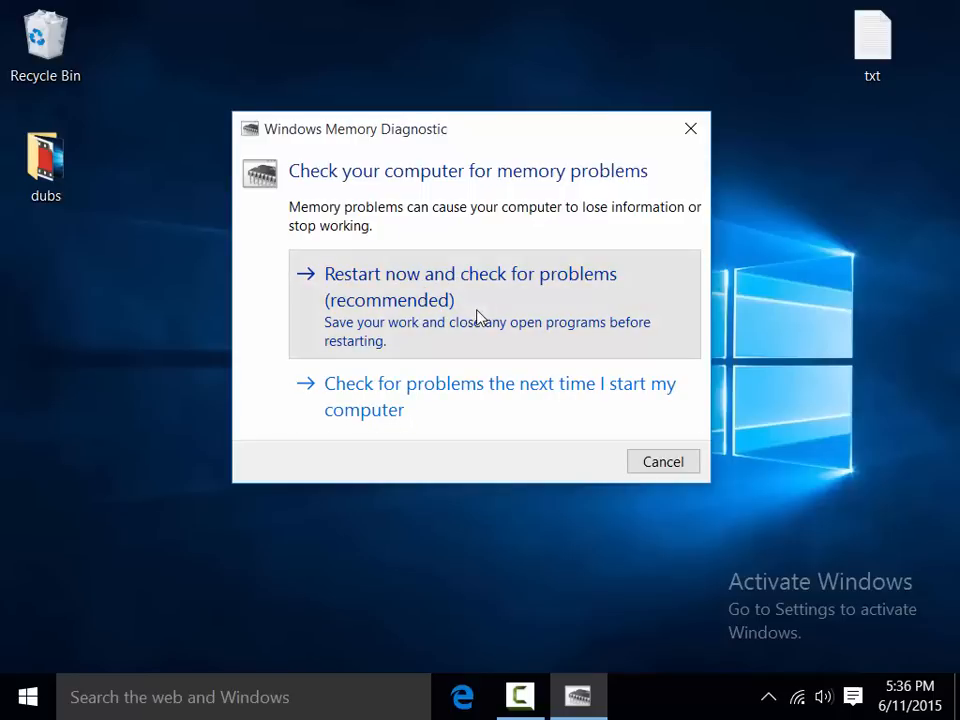
{"action": "mouse_move", "coordinate": [752, 260]}
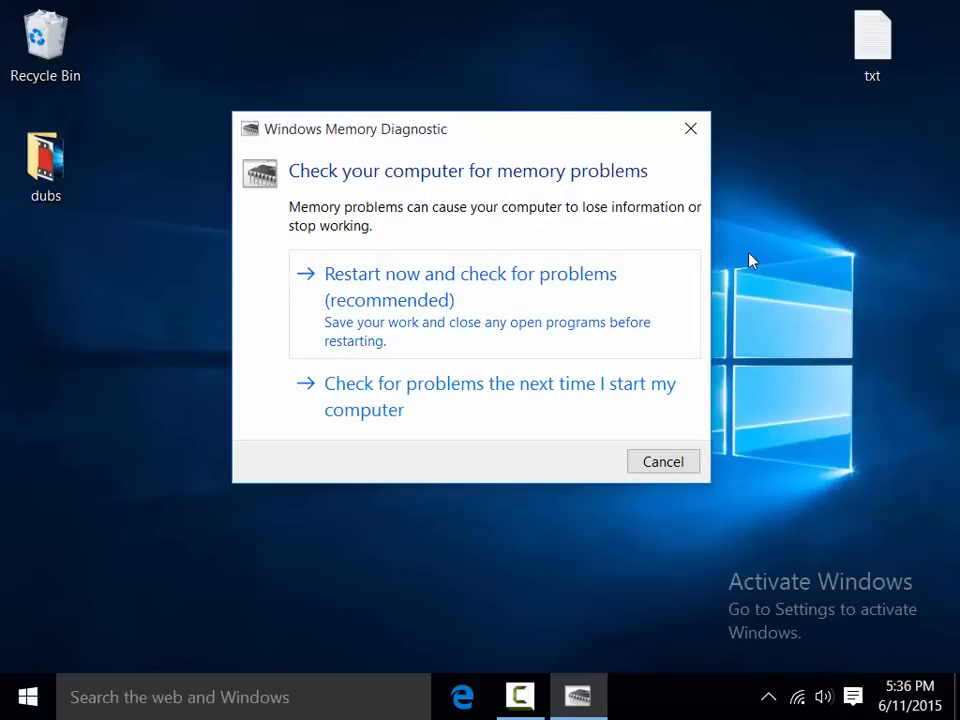